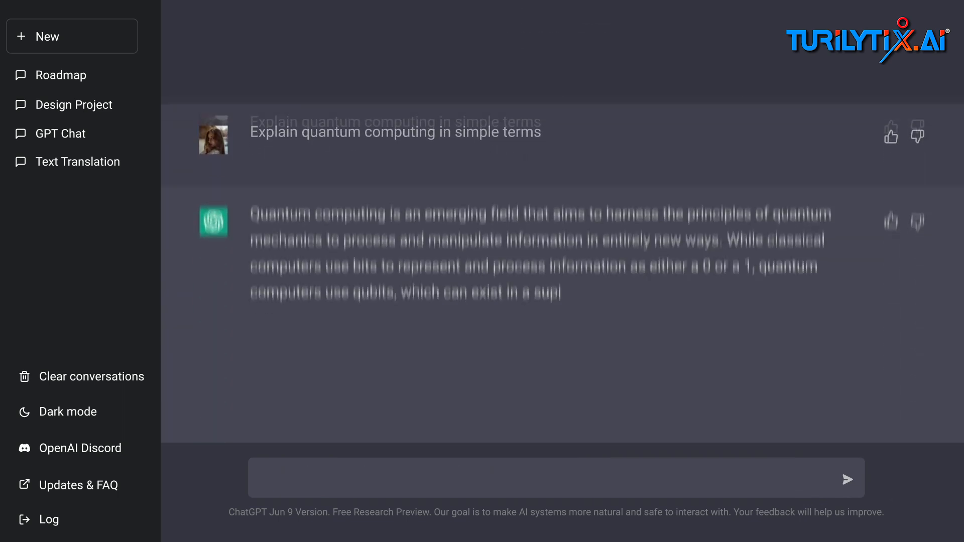
- Send the follow-up 'Can you explain more shorter about this' to ChatGPT
{"action": "type", "text": "Can you explain more s"}
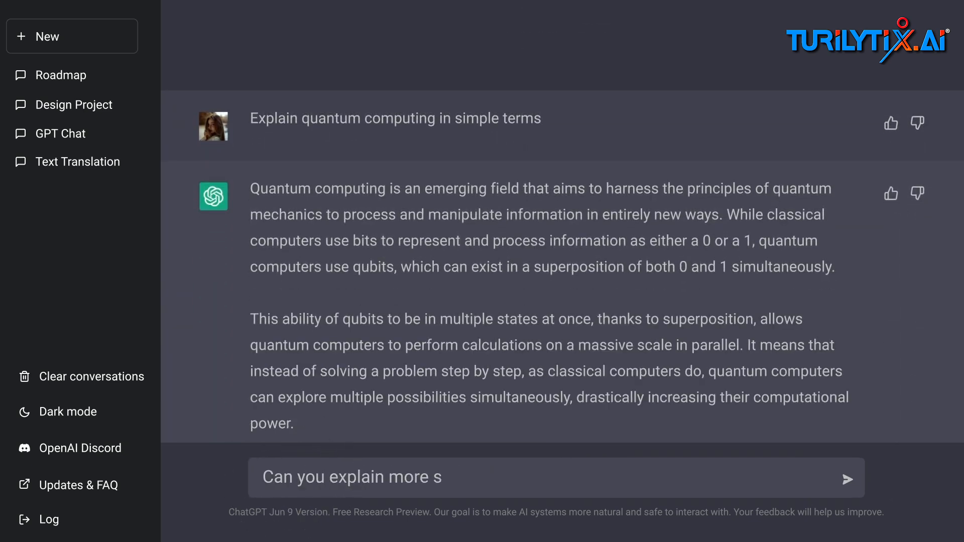
{"action": "type", "text": "horter about this"}
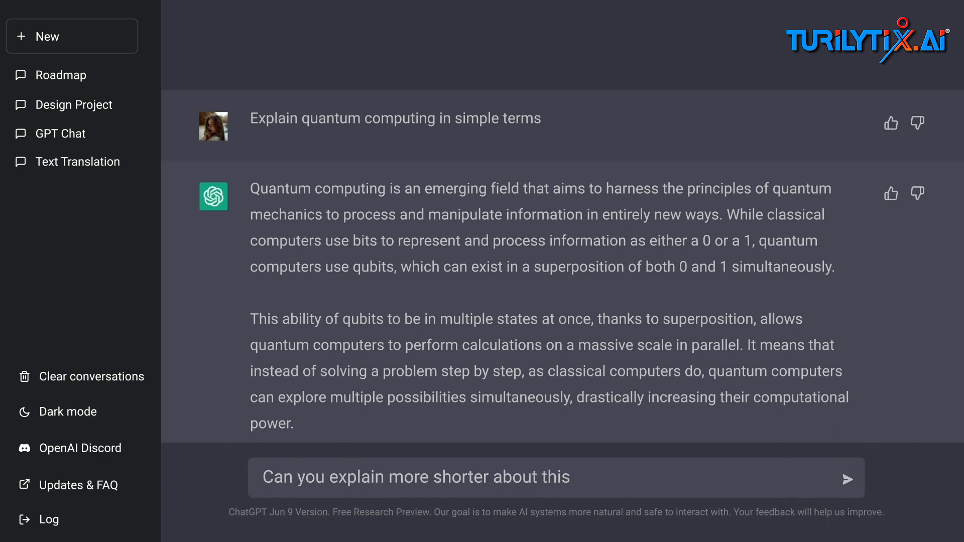
{"action": "left_click", "coordinate": [850, 478]}
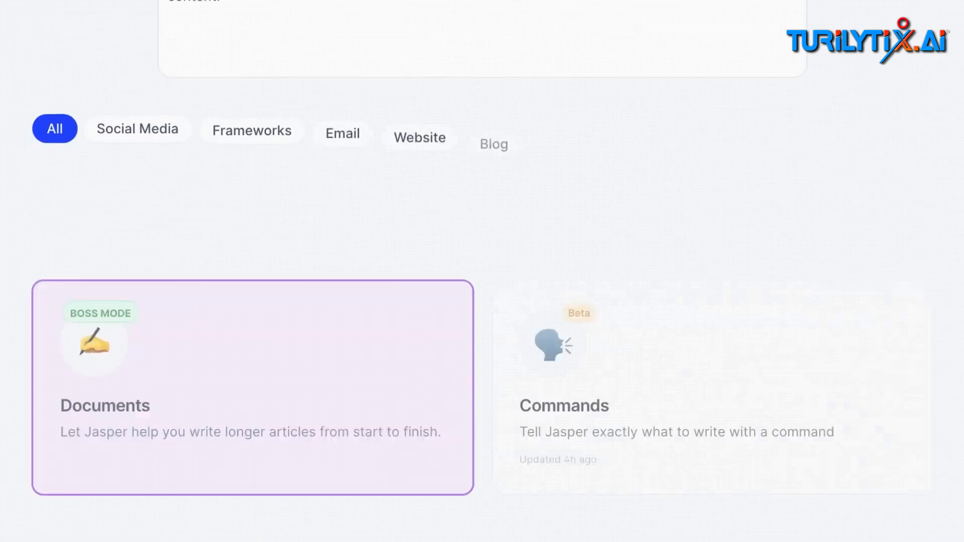
- Scroll Jasper's template gallery to reveal Paragraph Generator, Content Improver, One-Shot Blog Post and AIDA Framework
{"action": "scroll", "scroll_direction": "down", "scroll_amount": 3}
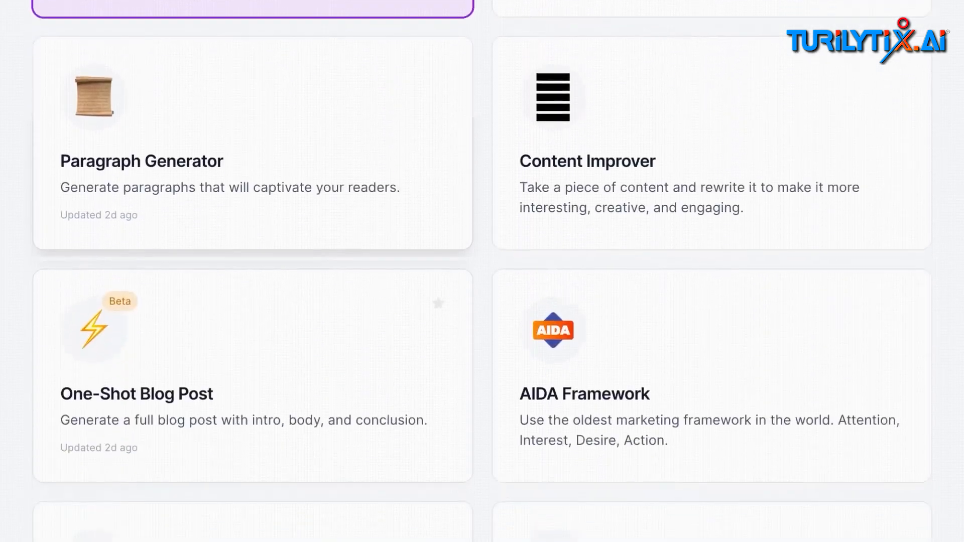